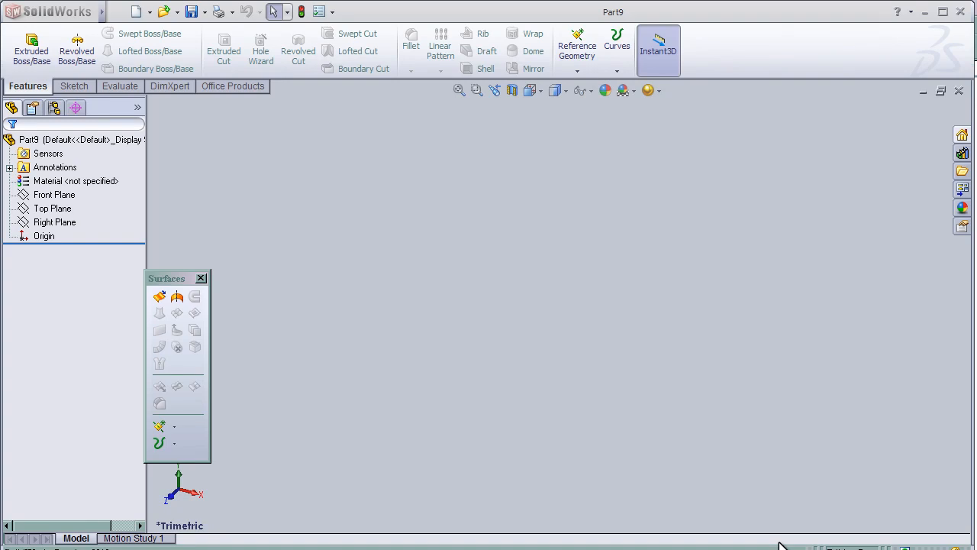
mouse_move(695, 448)
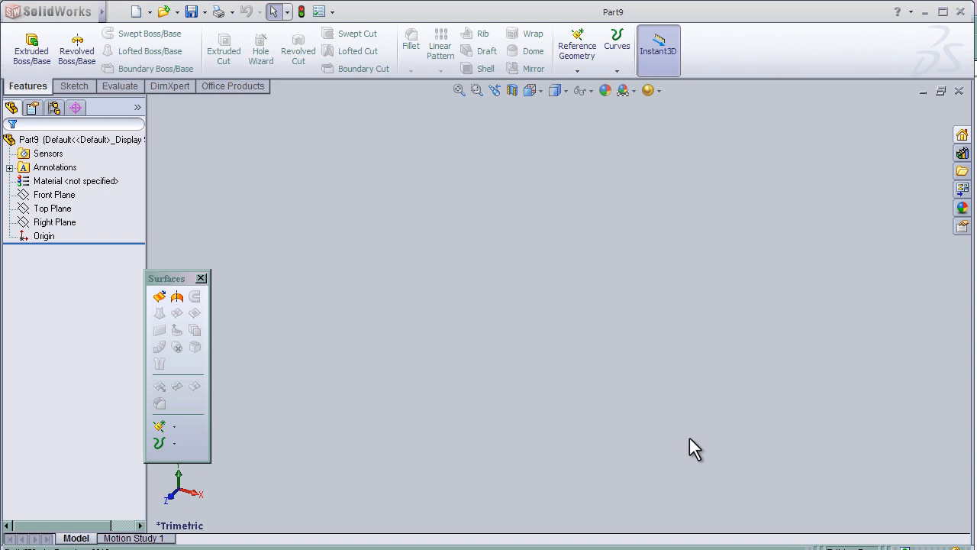
mouse_move(161, 315)
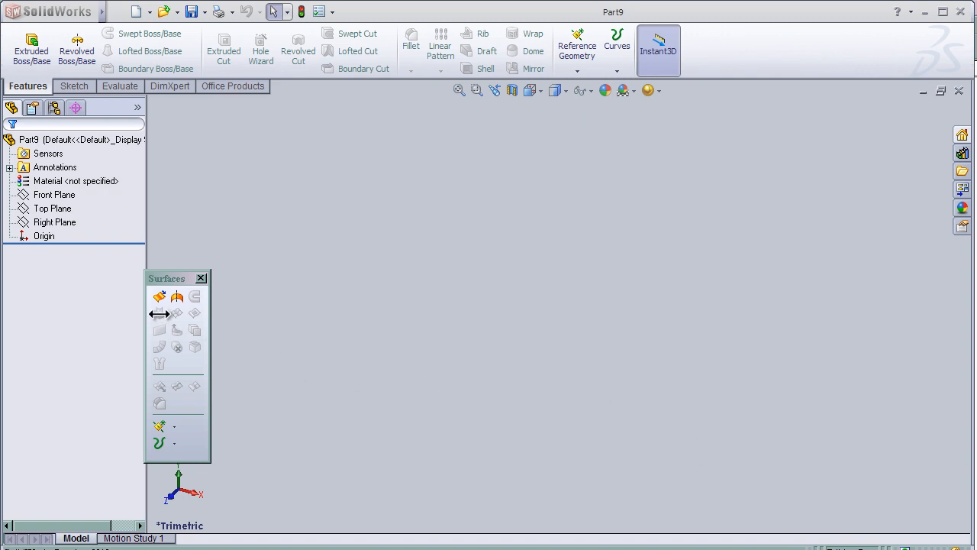
mouse_move(158, 313)
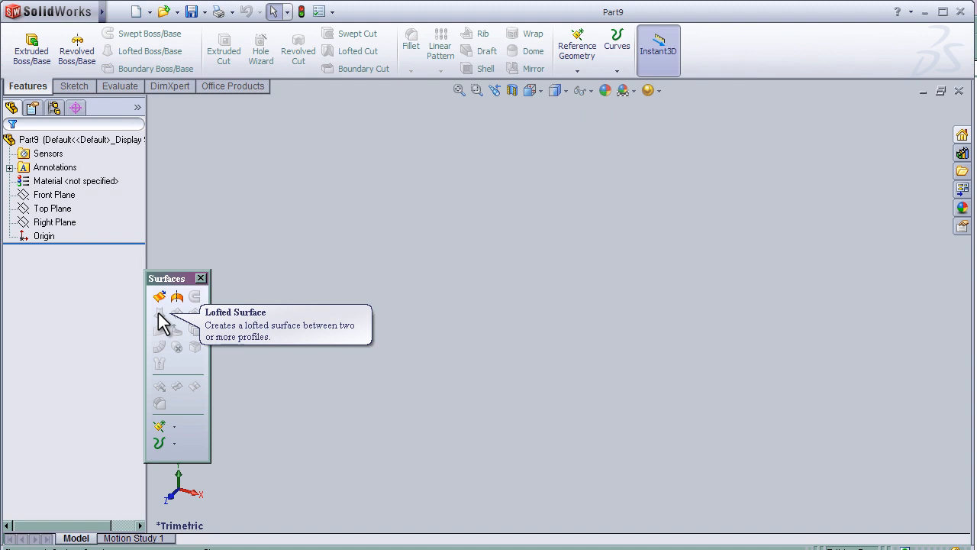
mouse_move(419, 322)
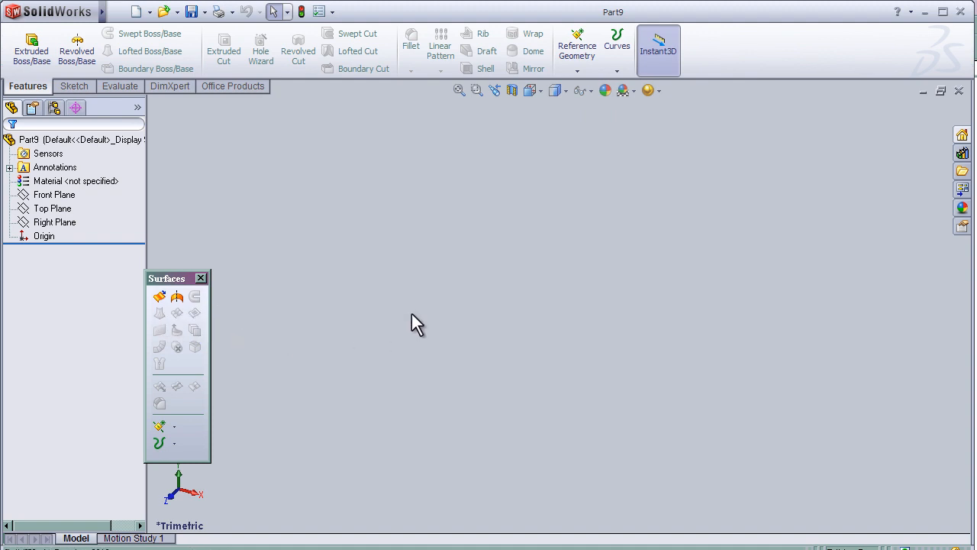
mouse_move(359, 221)
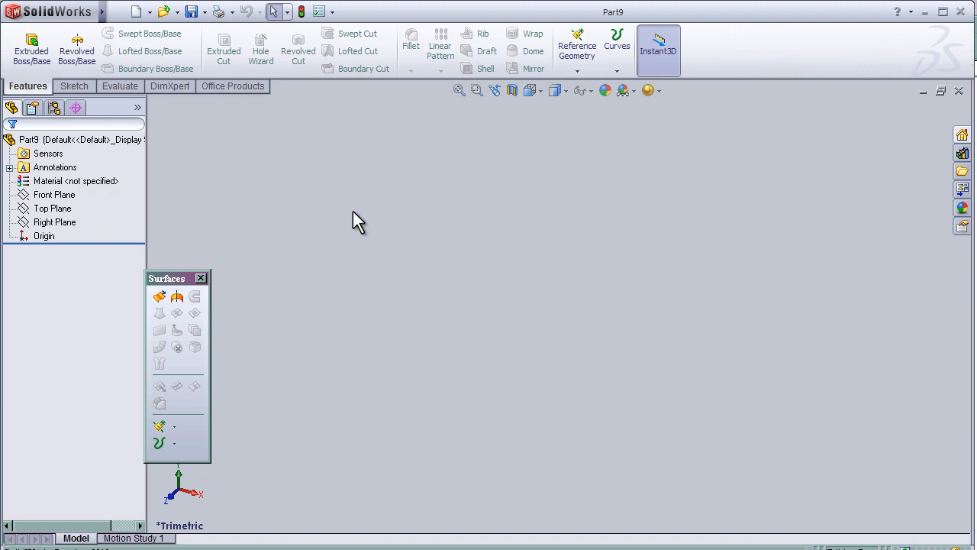
mouse_move(316, 192)
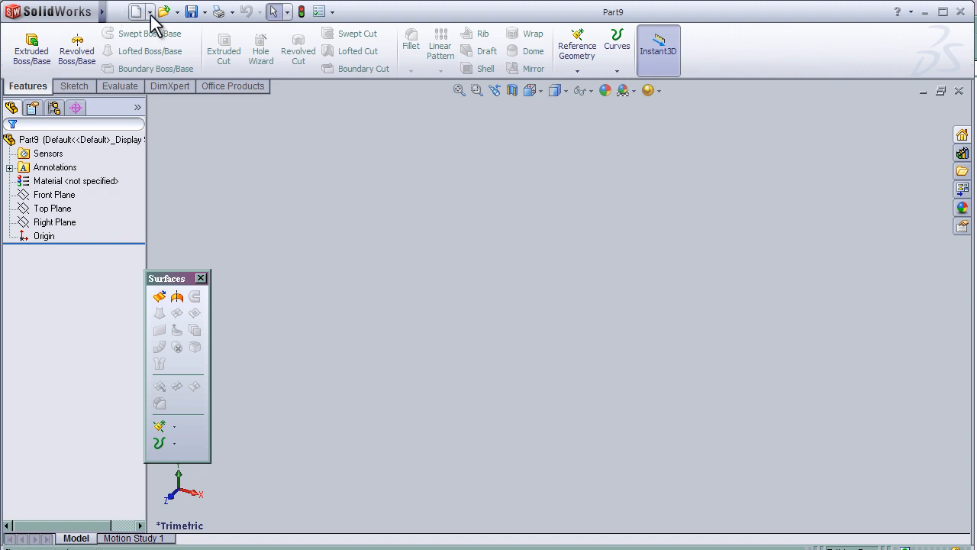
Step: Create reference plane Plane1 parallel to the Top Plane via Insert > Reference Geometry
click(202, 12)
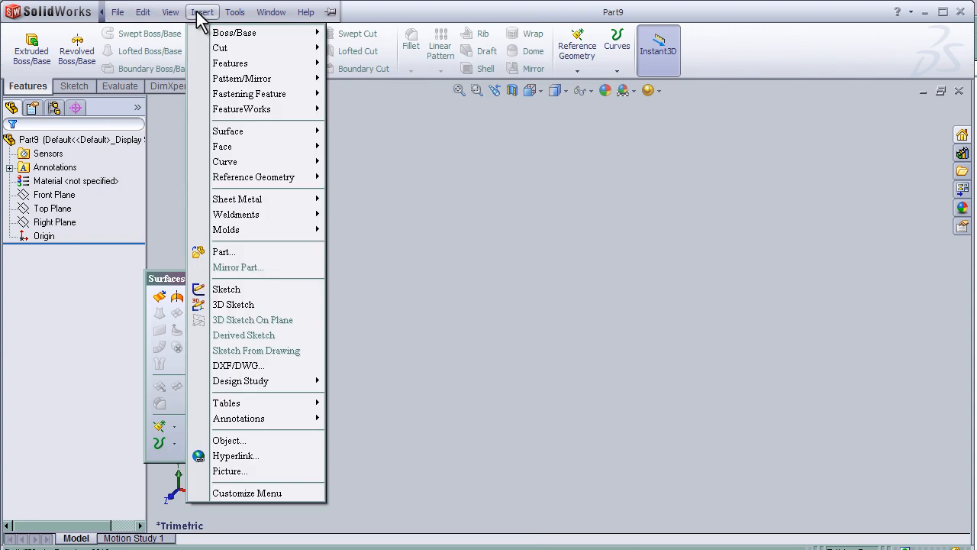
mouse_move(254, 177)
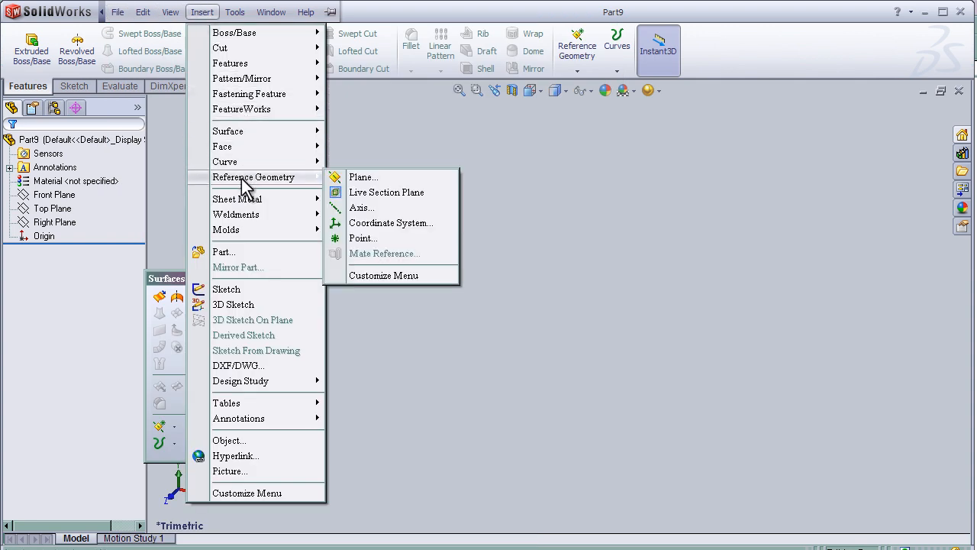
click(364, 177)
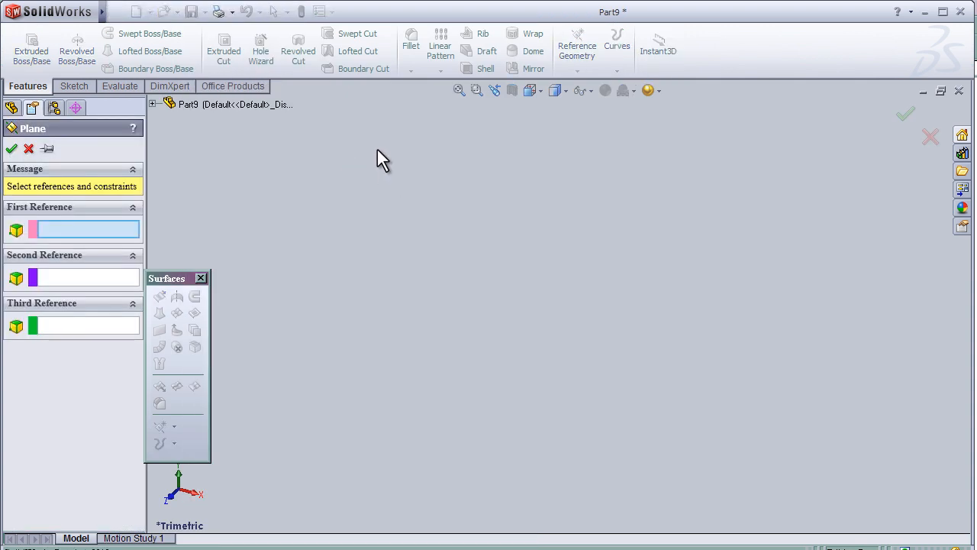
click(153, 103)
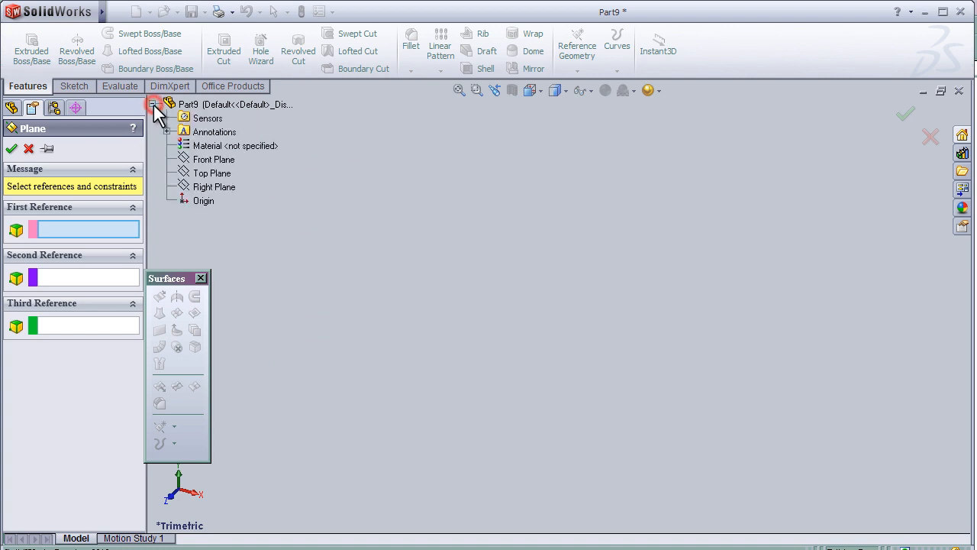
click(211, 172)
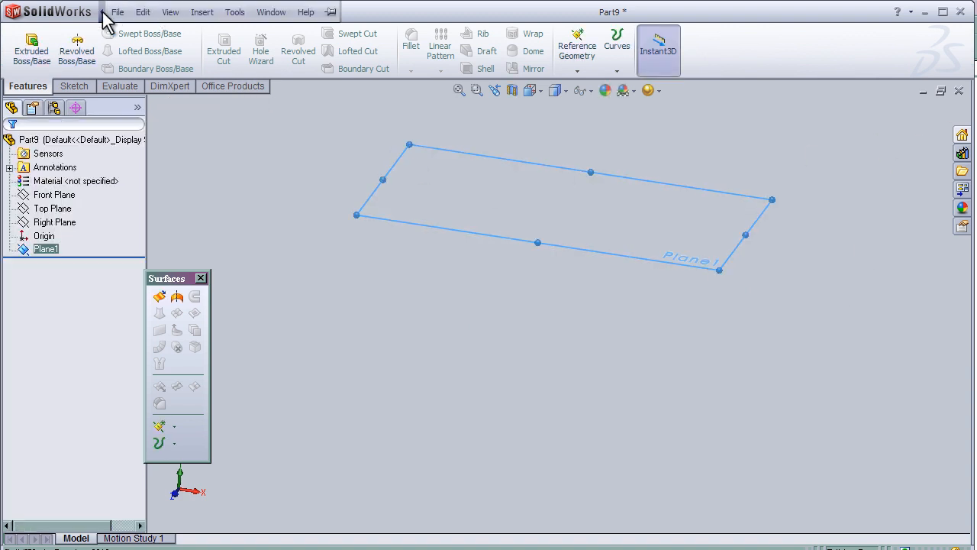
Step: Create Plane2 offset 50 mm parallel to Plane1 and clear the selection
click(201, 12)
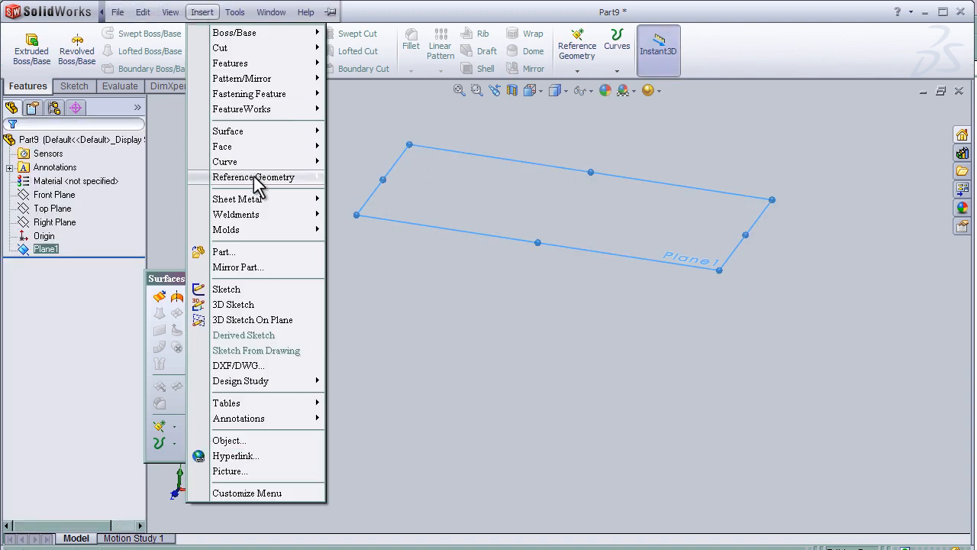
click(254, 177)
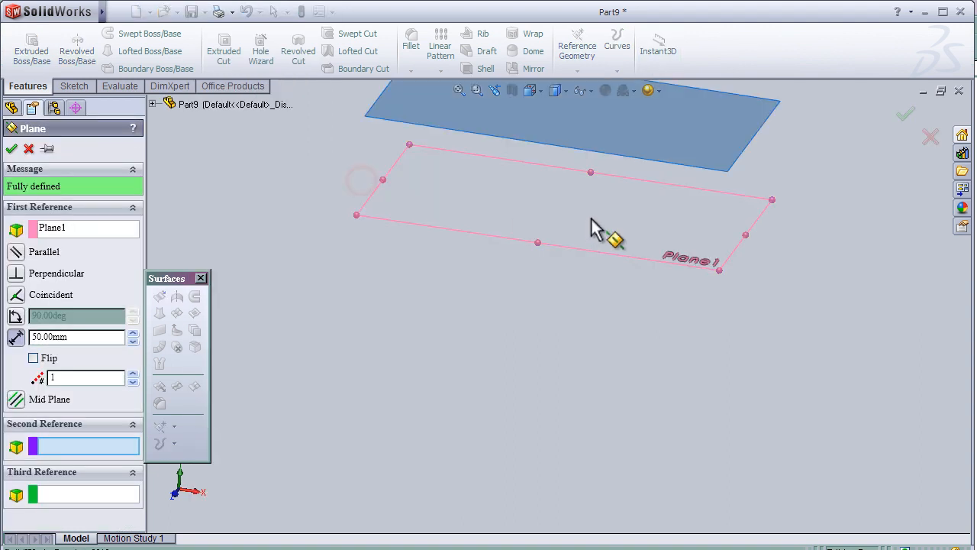
drag(595, 229, 797, 221)
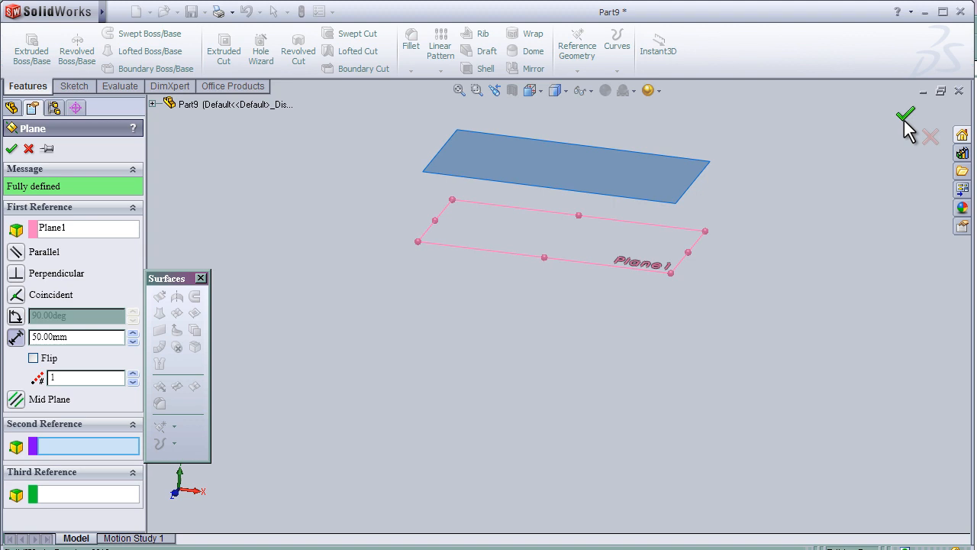
click(905, 116)
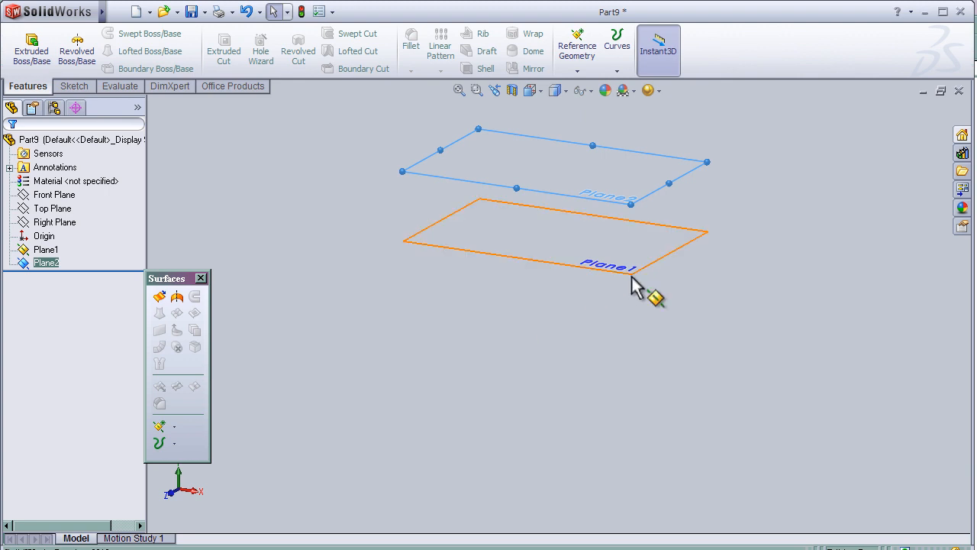
click(519, 278)
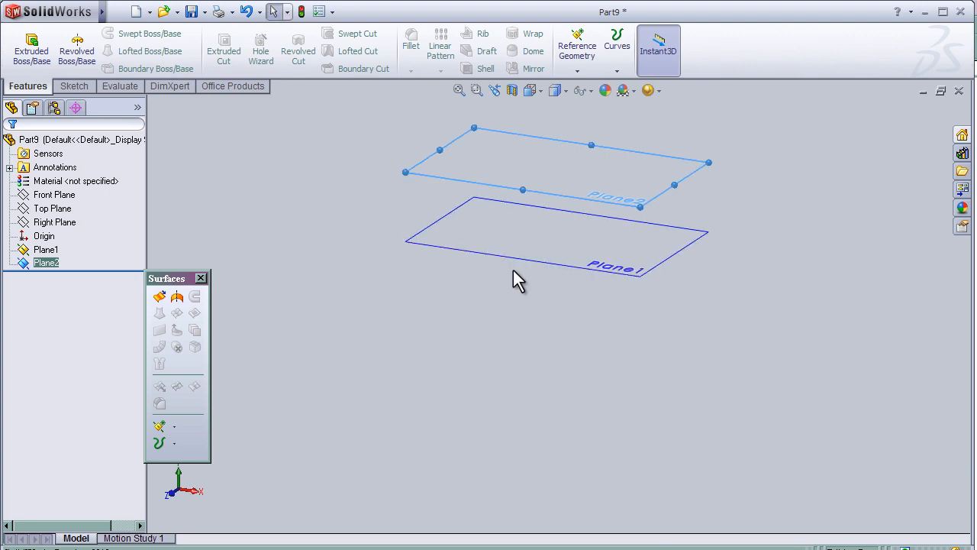
mouse_move(187, 229)
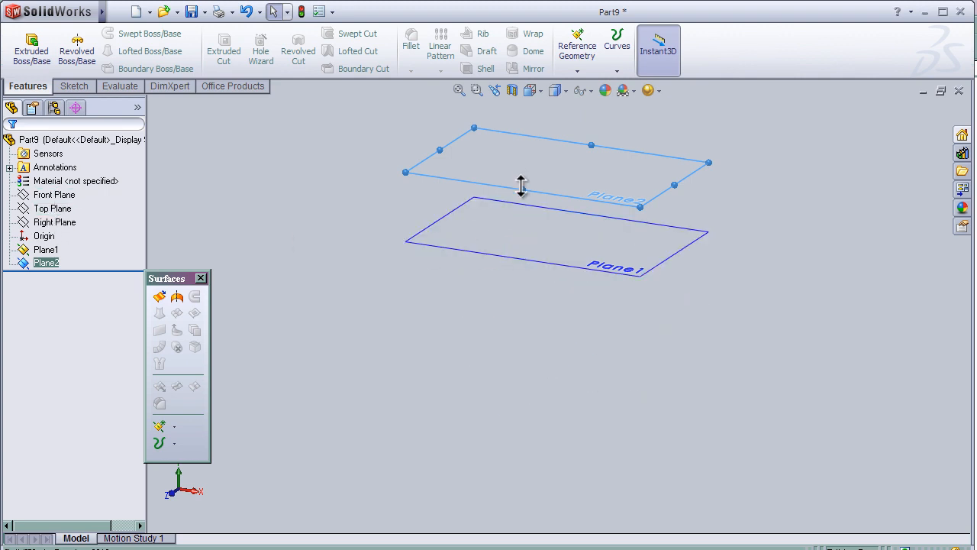
Step: Sketch a long diagonal straight slot on the Top Plane as the first profile
click(55, 221)
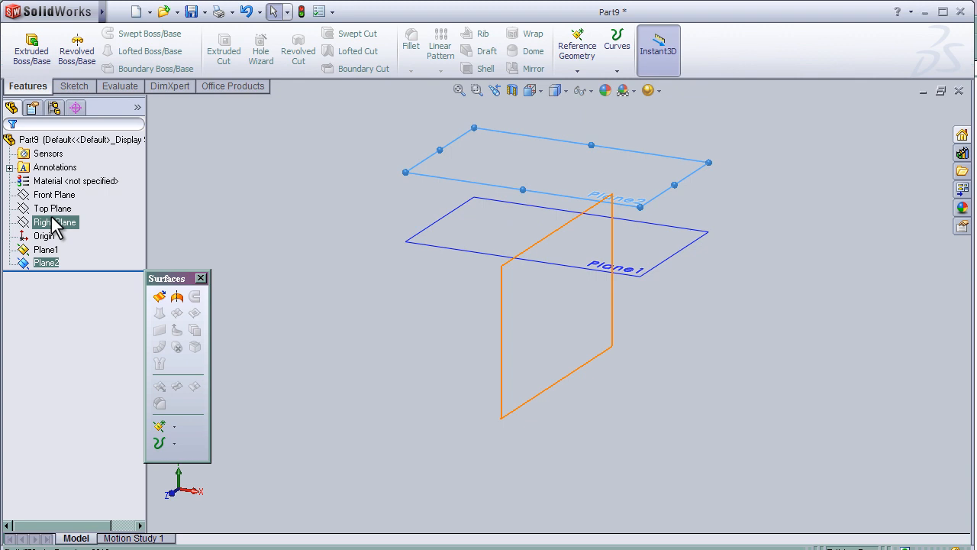
click(52, 207)
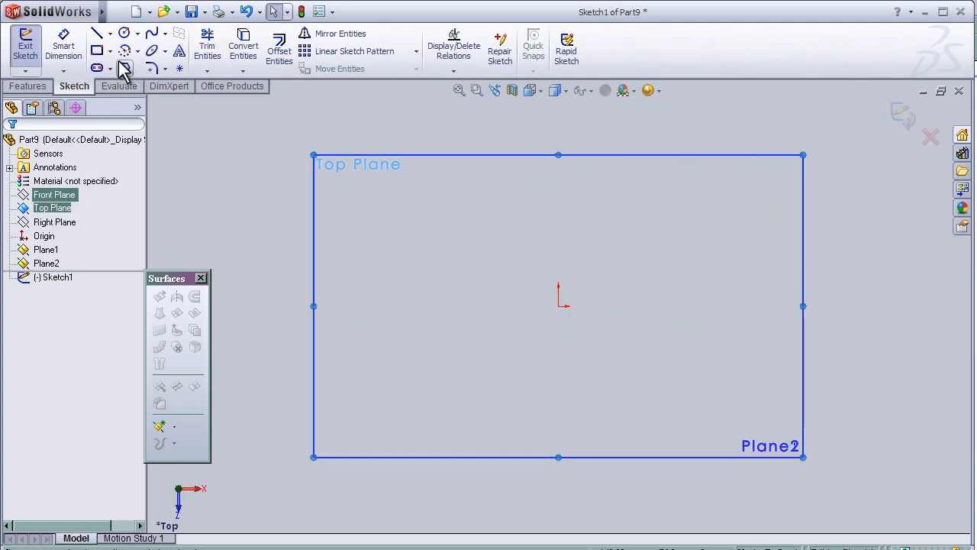
click(98, 67)
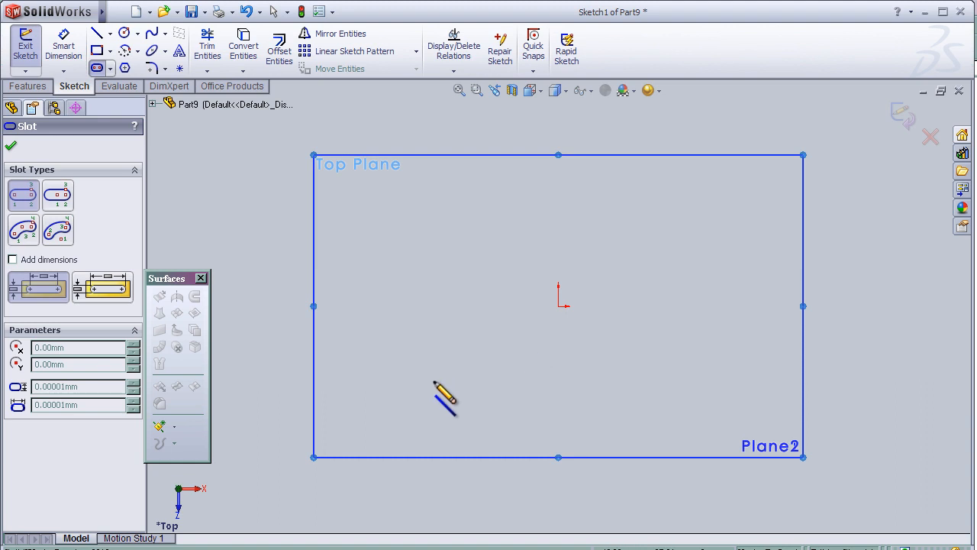
mouse_move(426, 403)
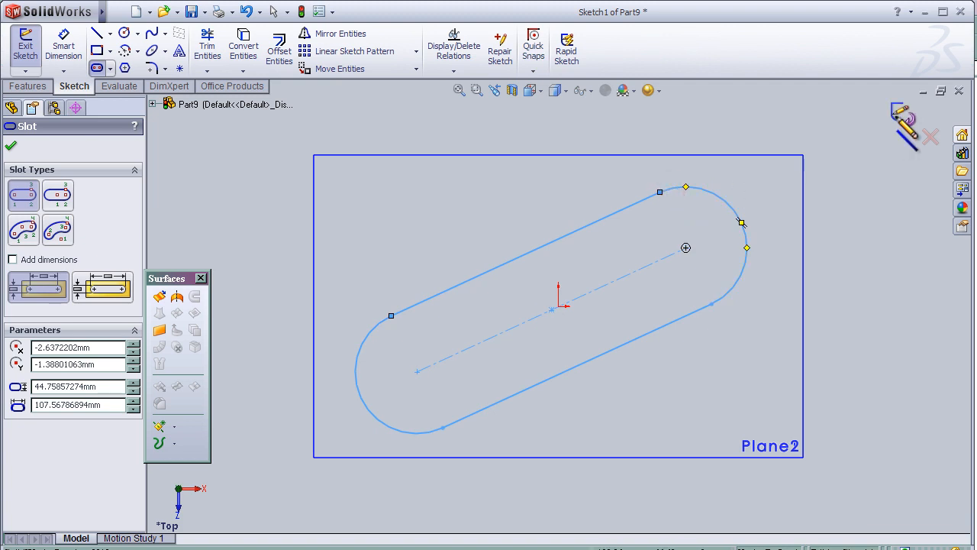
click(10, 145)
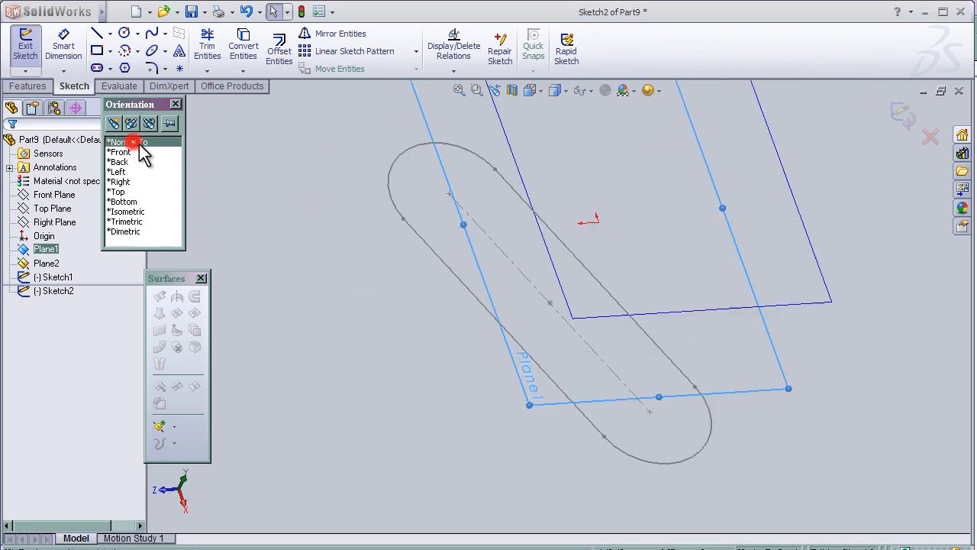
Step: Sketch a crossing straight slot on Plane1, dimension its length to 70 and exit the sketch
click(122, 142)
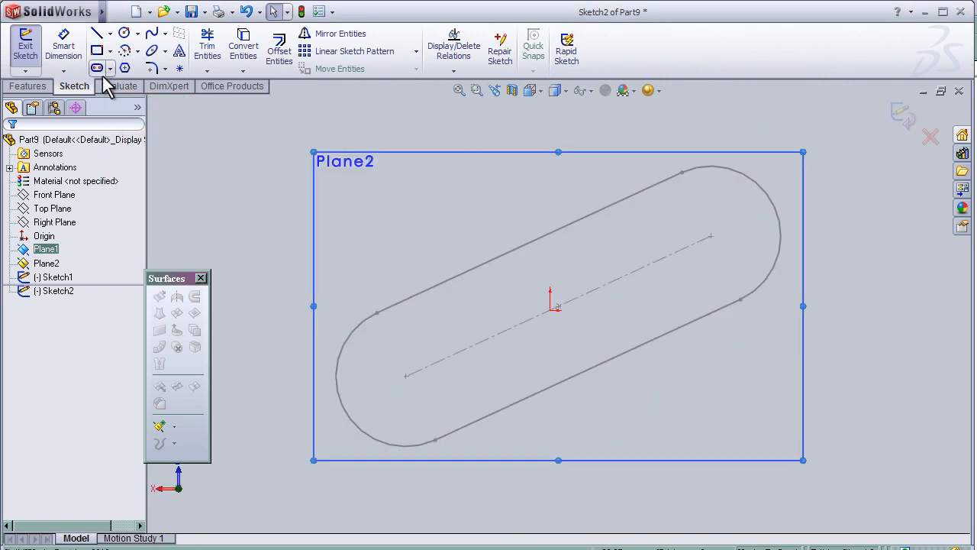
click(98, 67)
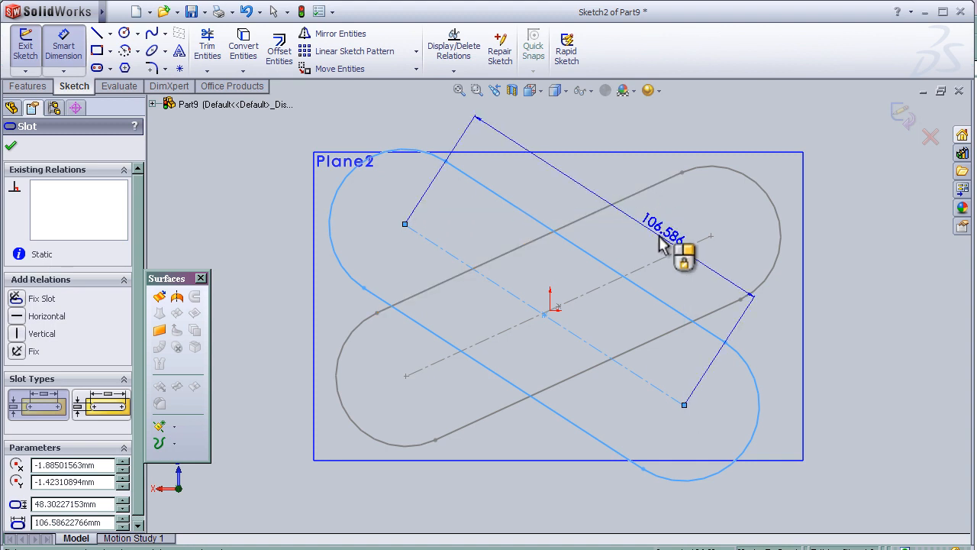
click(662, 232)
text(70)
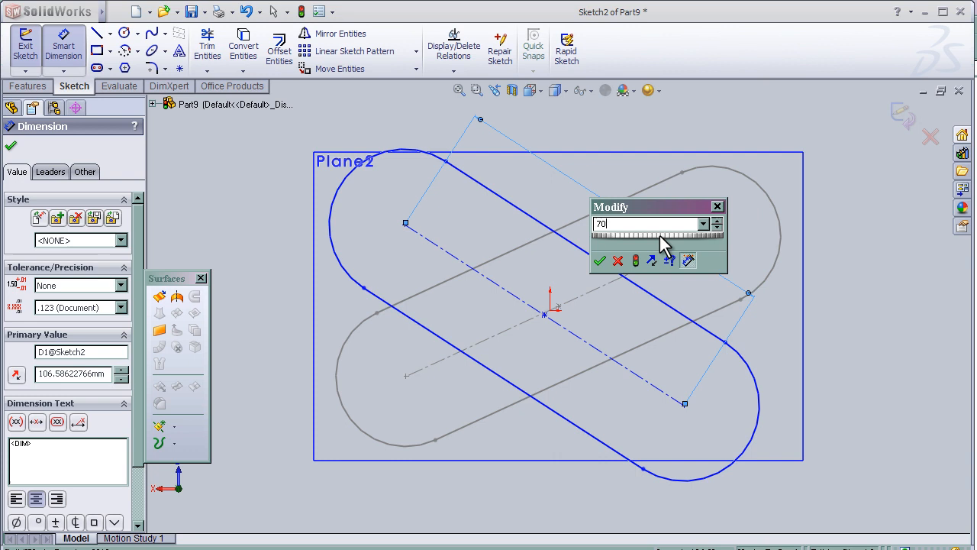
click(600, 260)
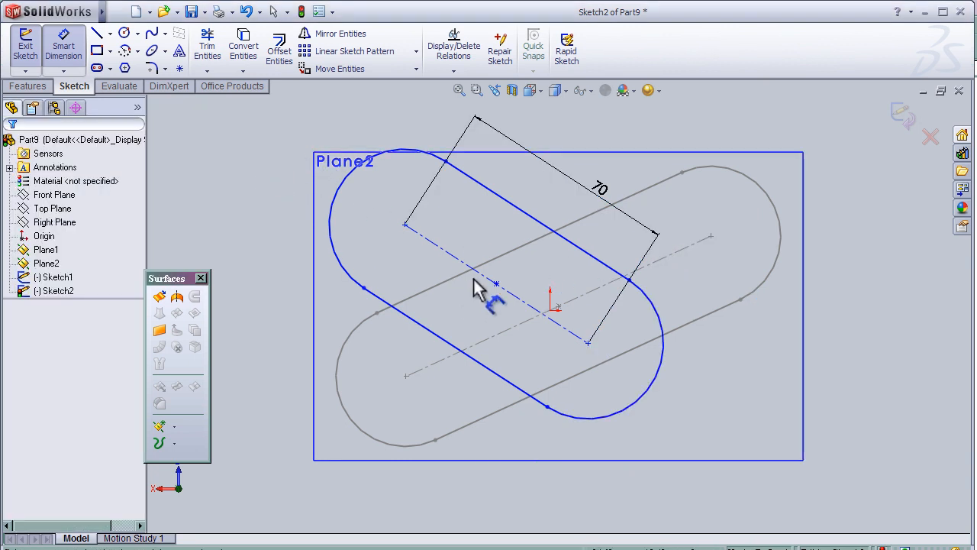
click(24, 46)
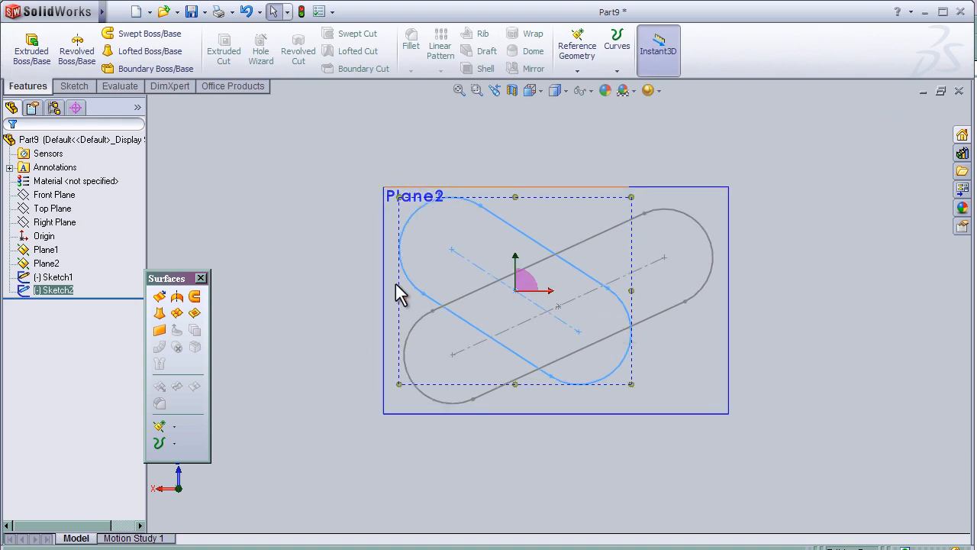
drag(511, 298, 343, 191)
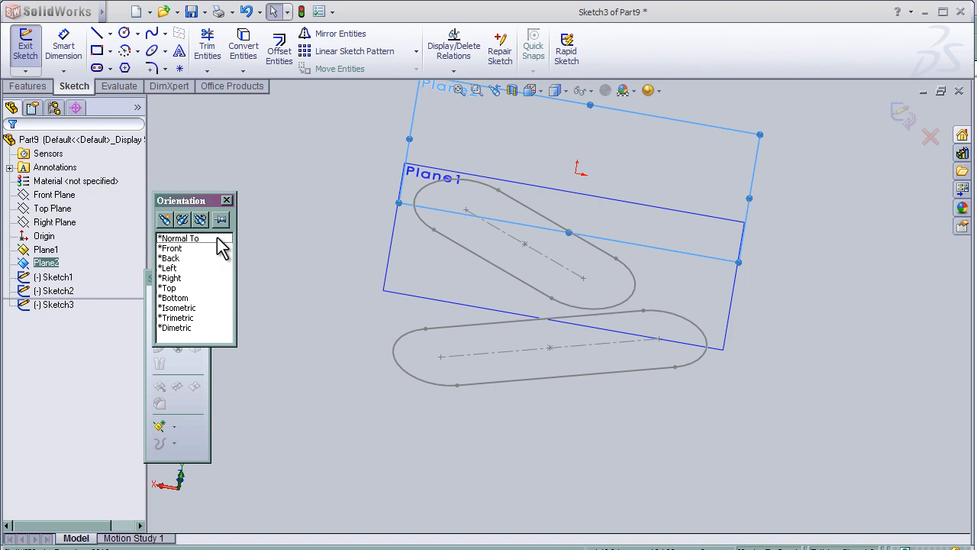
Step: View Plane2 normal-to and start the Straight Slot tool for the third profile
click(179, 238)
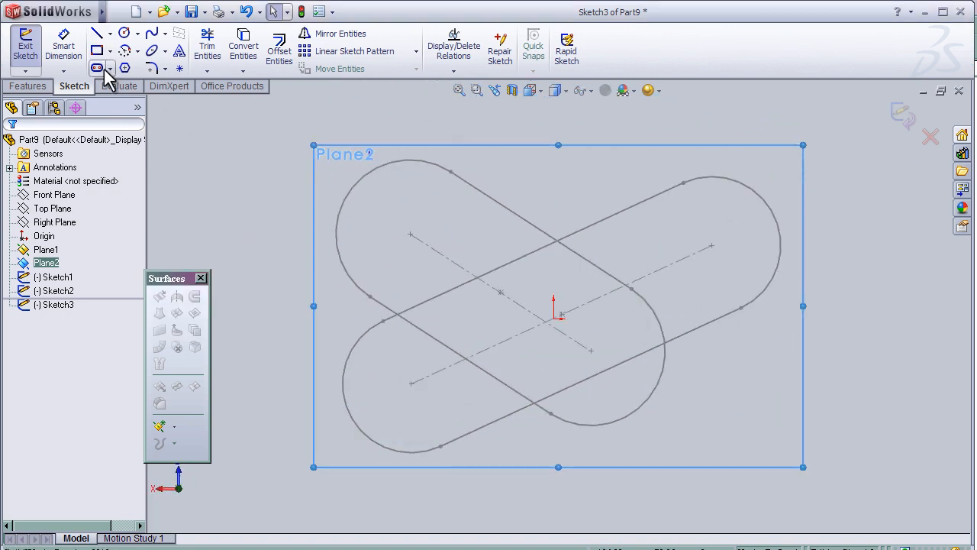
click(97, 69)
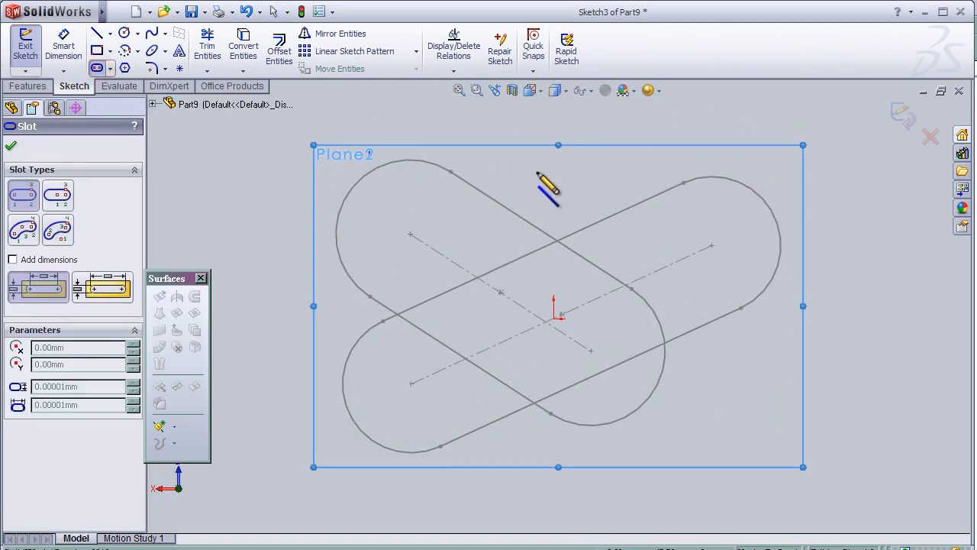
mouse_move(653, 195)
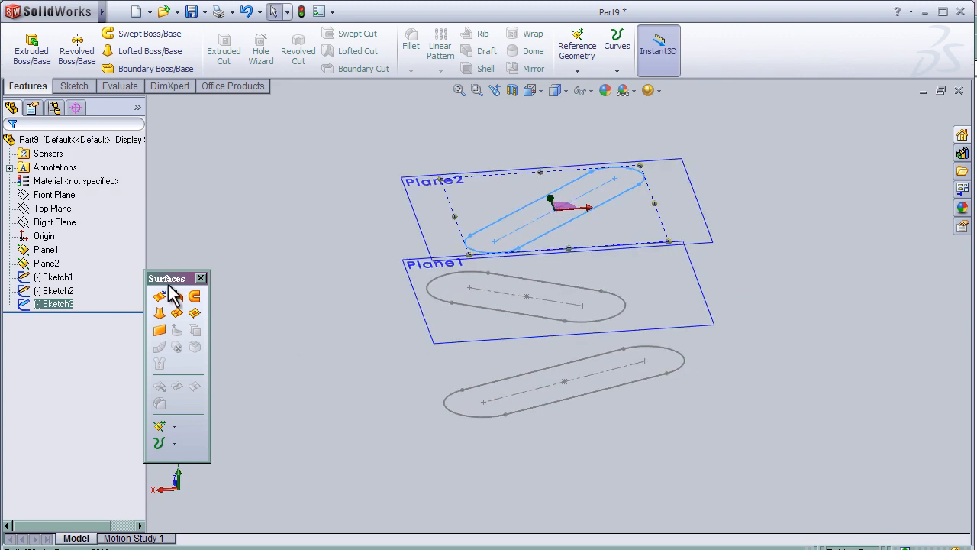
mouse_move(161, 313)
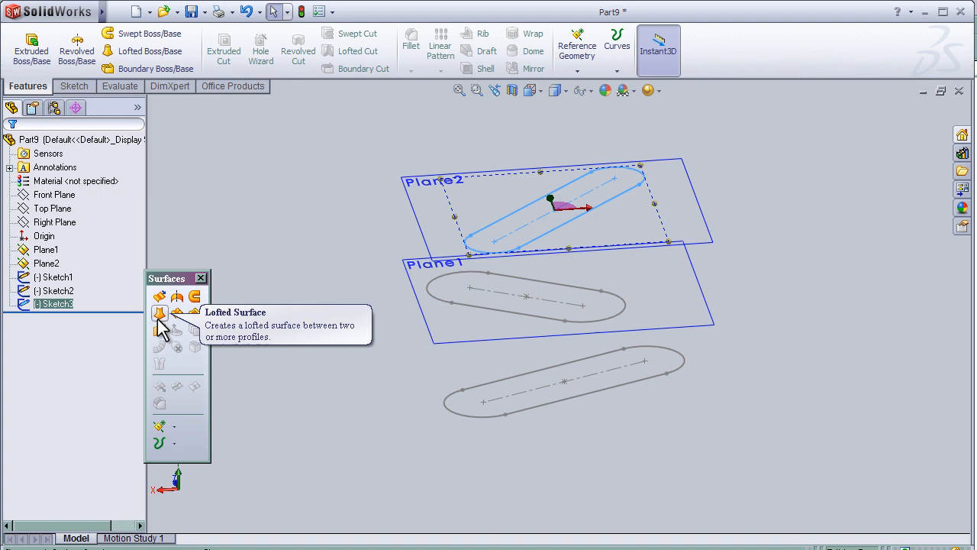
Step: Start a Lofted Surface with Sketch3 and Sketch2 from the flyout tree as profiles
click(158, 313)
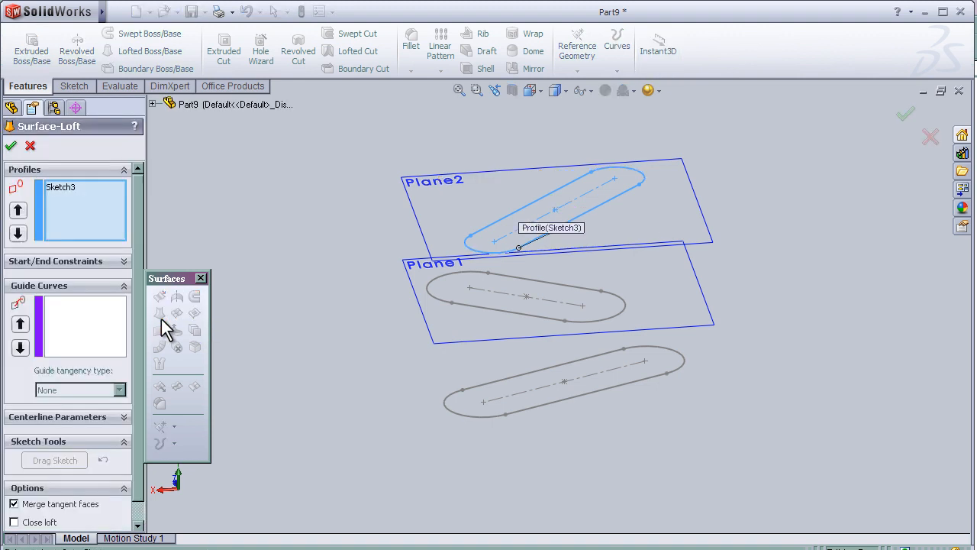
mouse_move(339, 253)
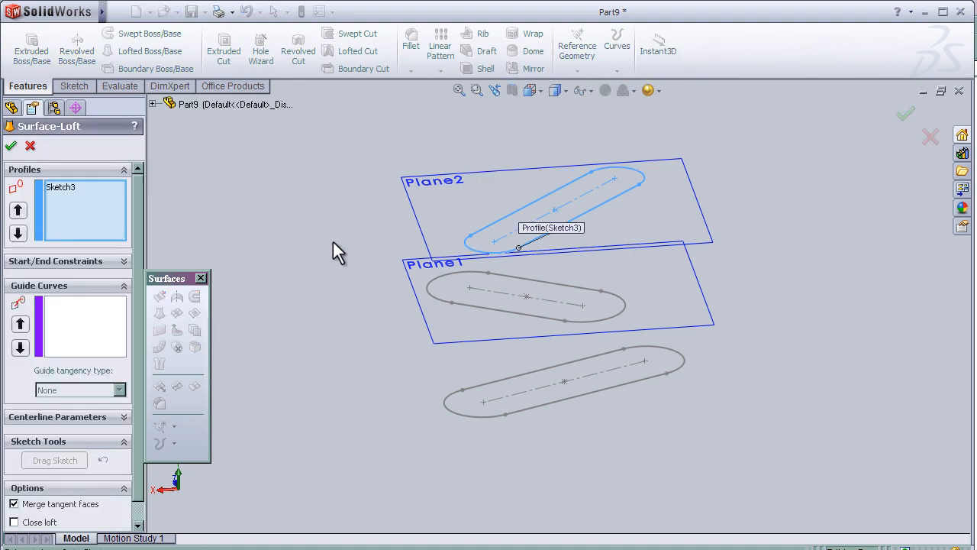
mouse_move(168, 128)
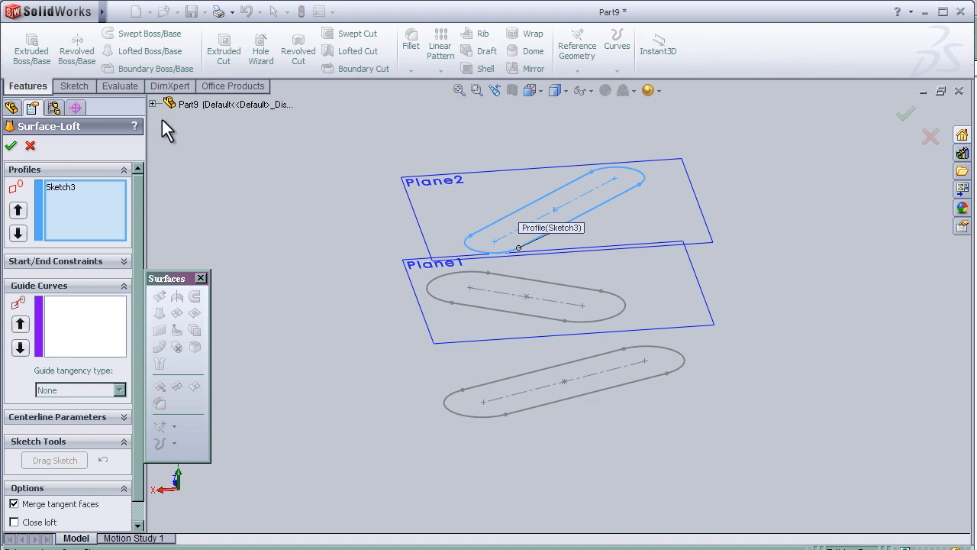
click(151, 104)
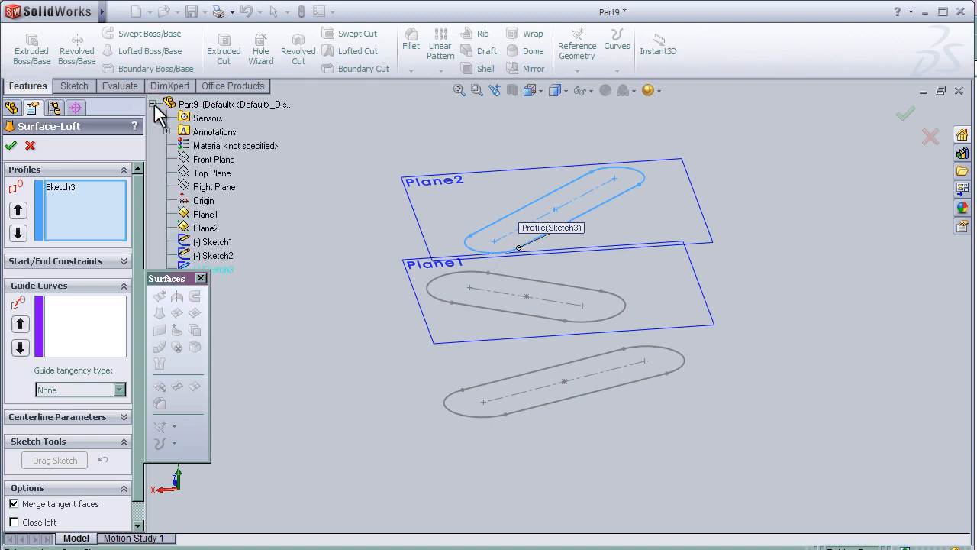
mouse_move(113, 192)
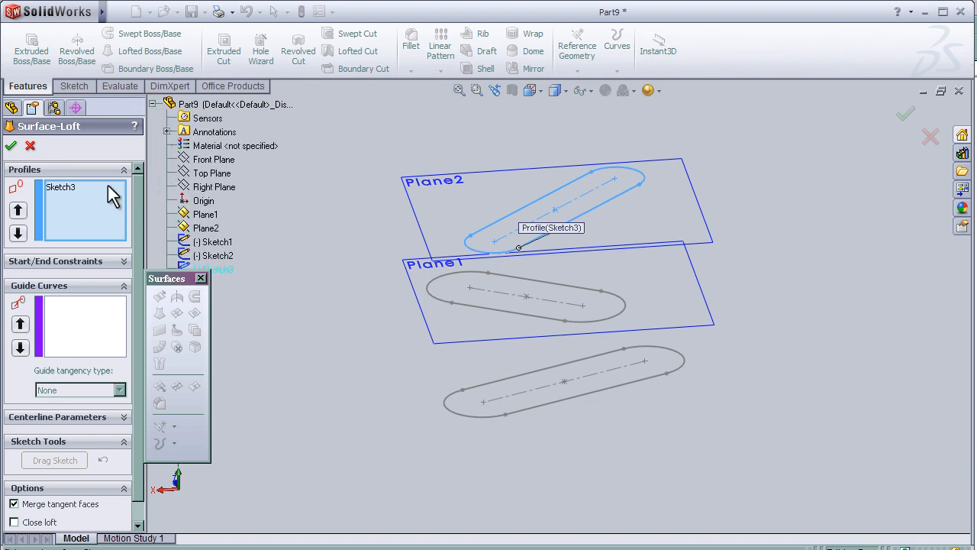
click(215, 255)
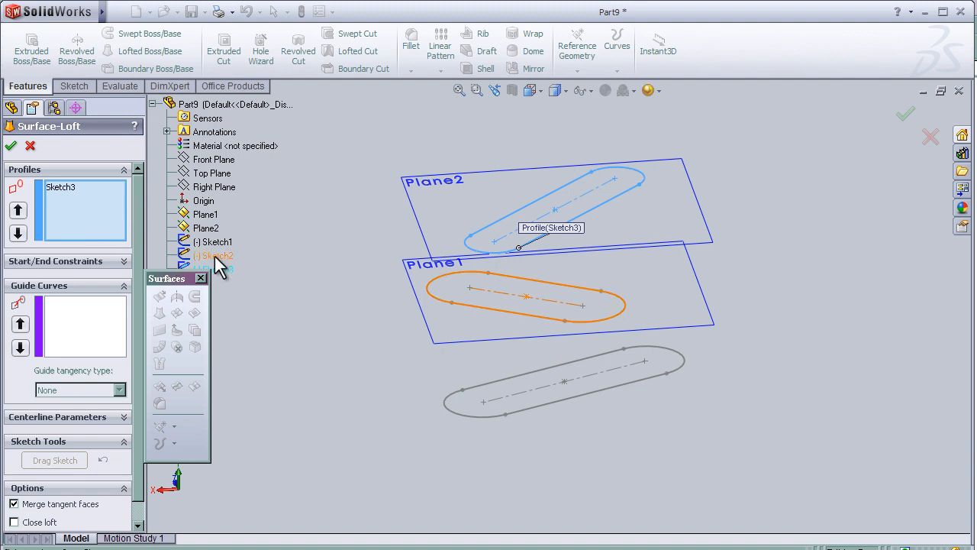
click(216, 255)
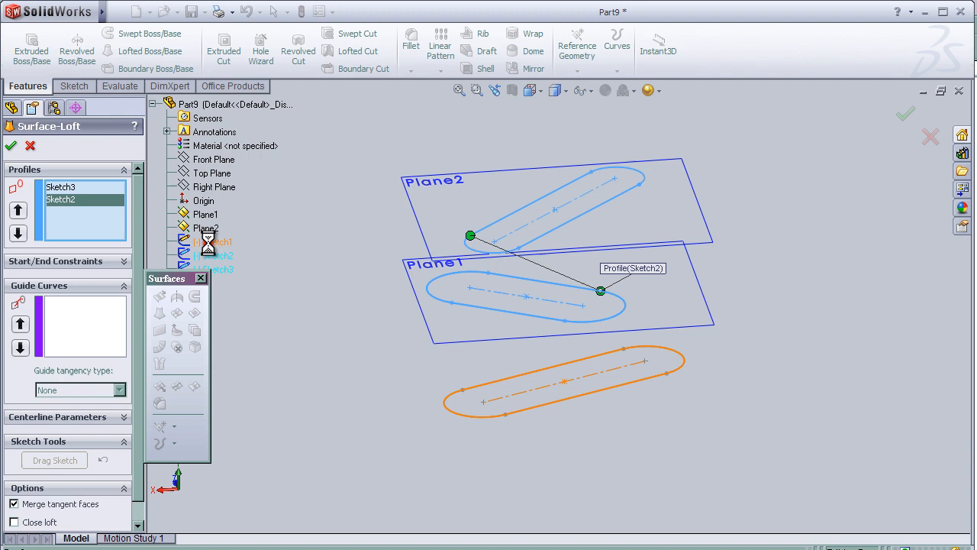
Step: Add Sketch1 as the third loft profile and orbit to check the twisted preview
click(565, 378)
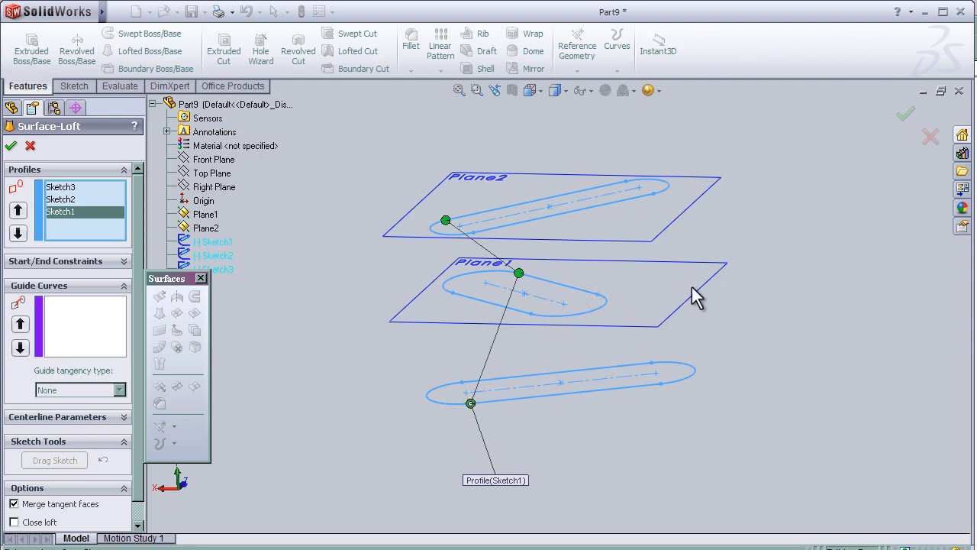
drag(694, 293, 717, 348)
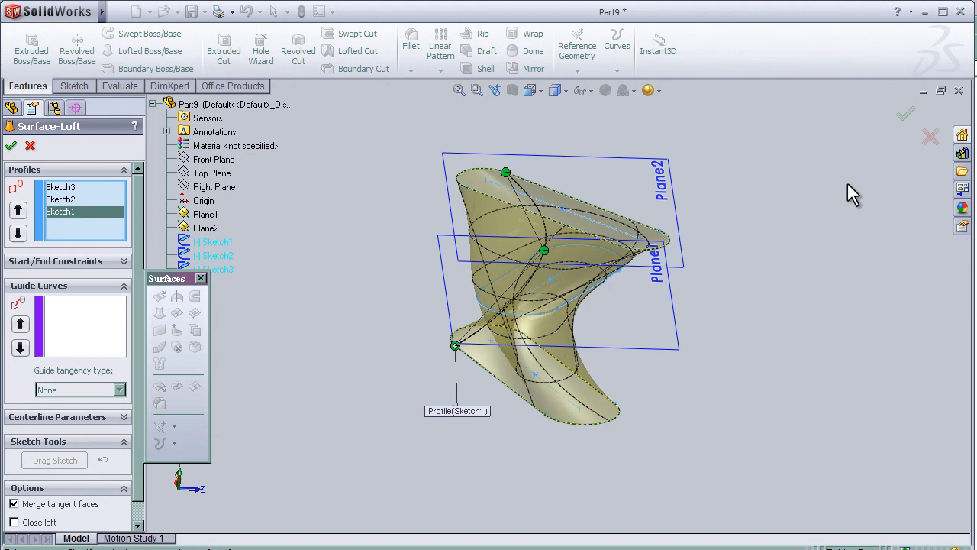
mouse_move(684, 348)
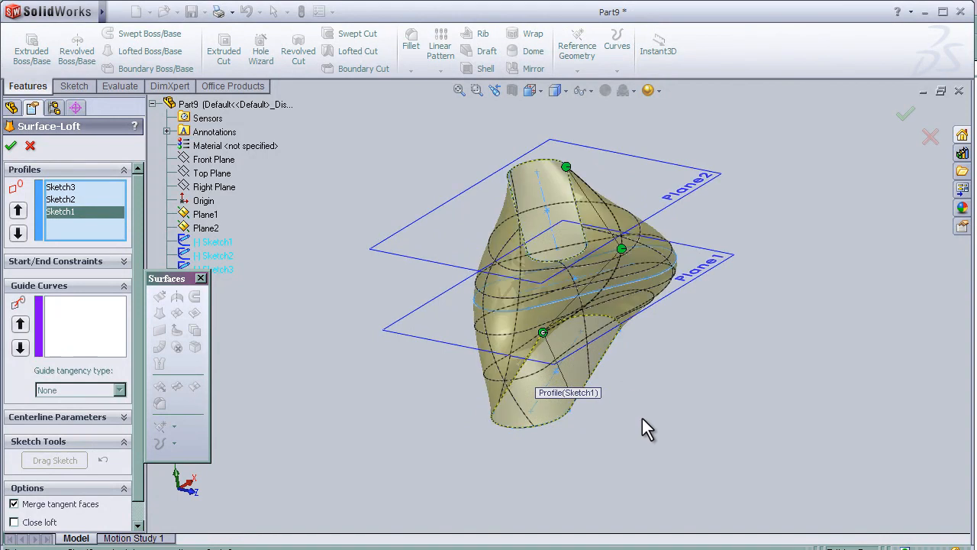
mouse_move(505, 297)
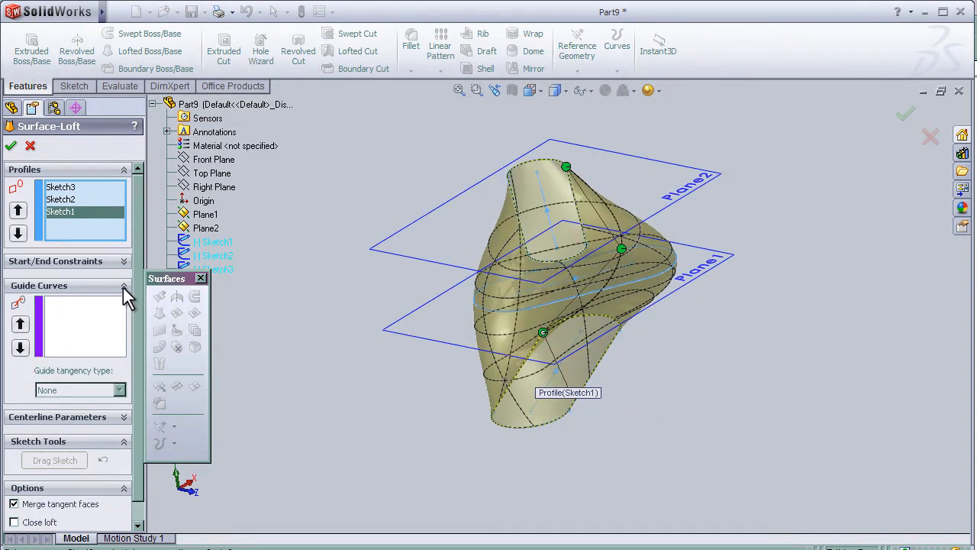
mouse_move(40, 305)
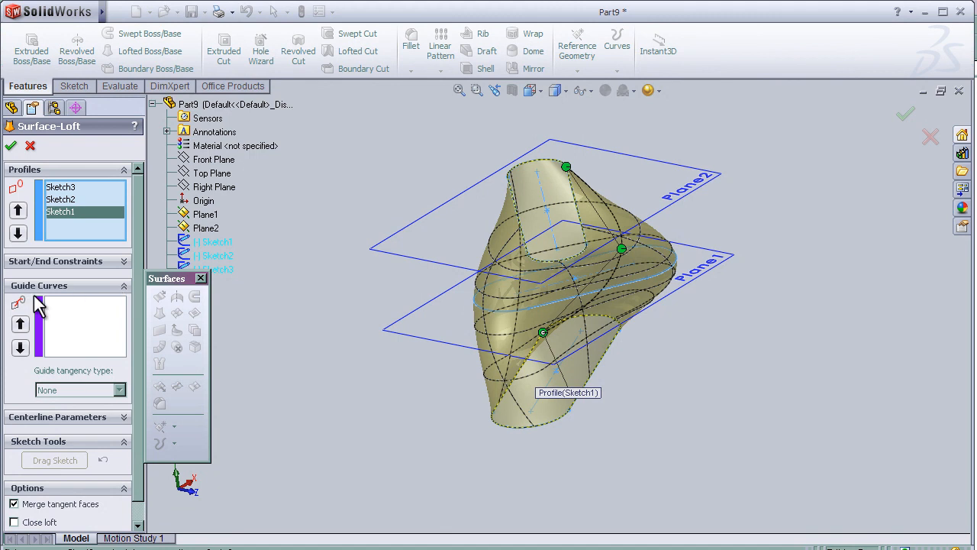
mouse_move(141, 382)
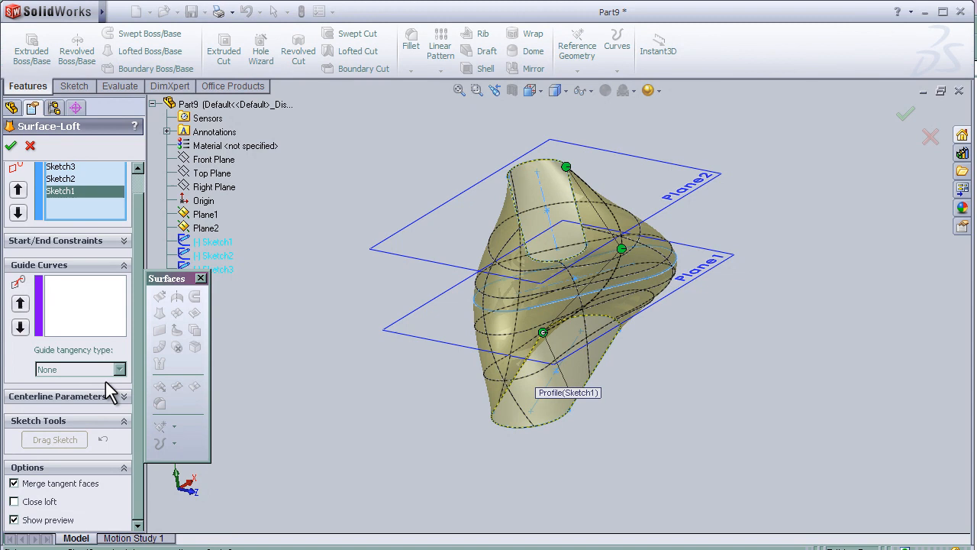
mouse_move(180, 345)
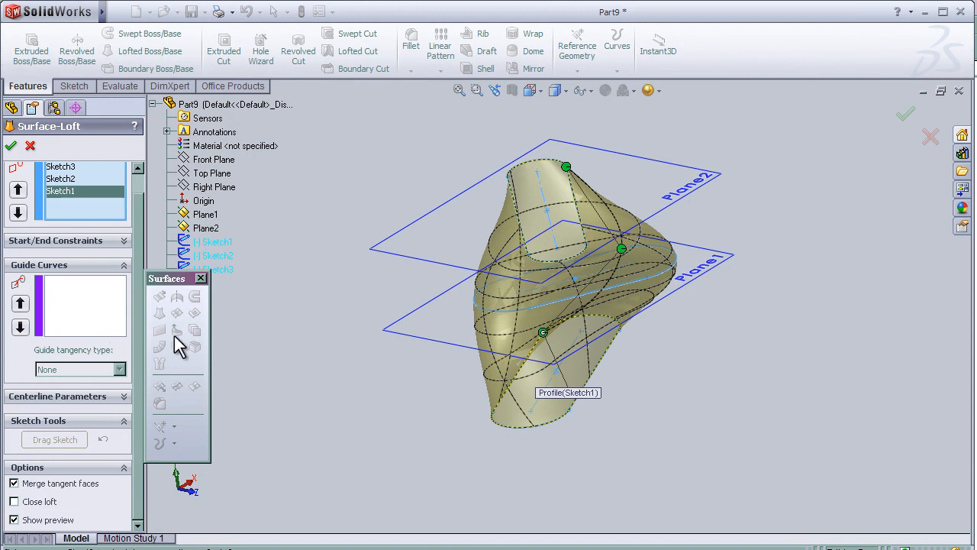
mouse_move(284, 425)
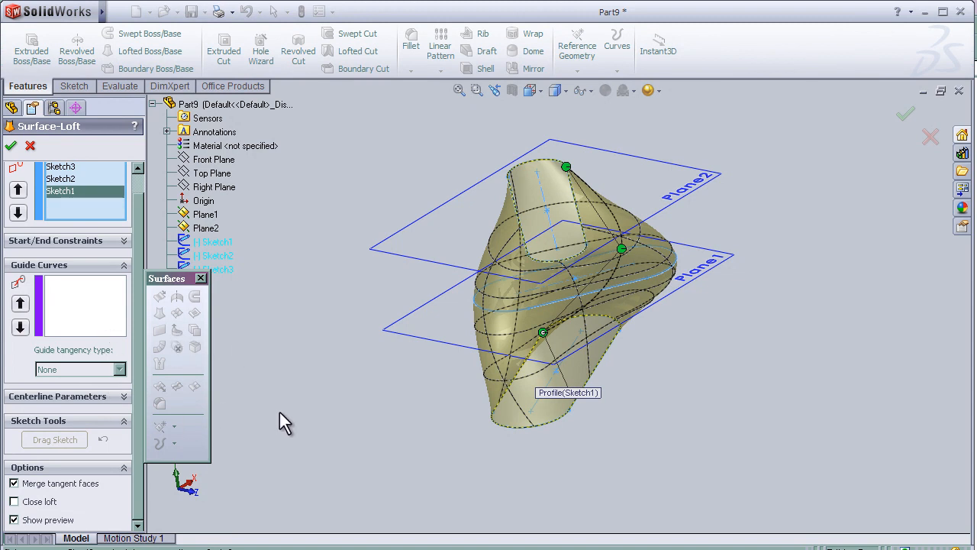
mouse_move(74, 305)
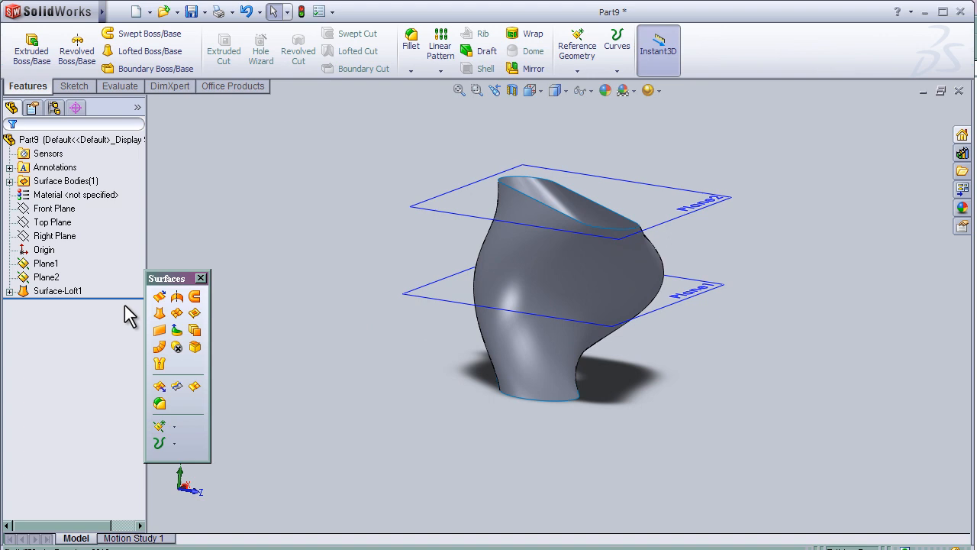
Step: Clear the selection and orbit the shaded Surface-Loft1, including the isometric view, to show the twist
click(45, 263)
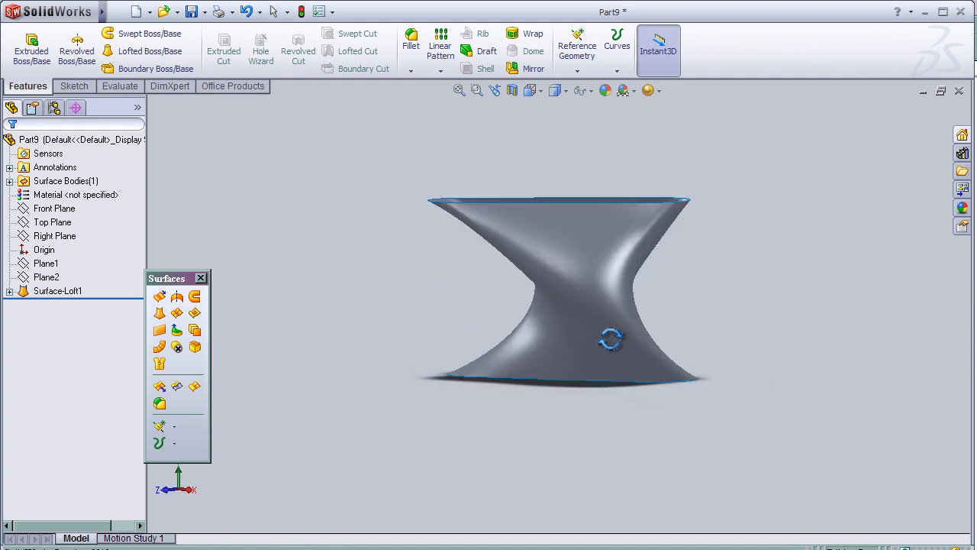
drag(610, 339, 678, 438)
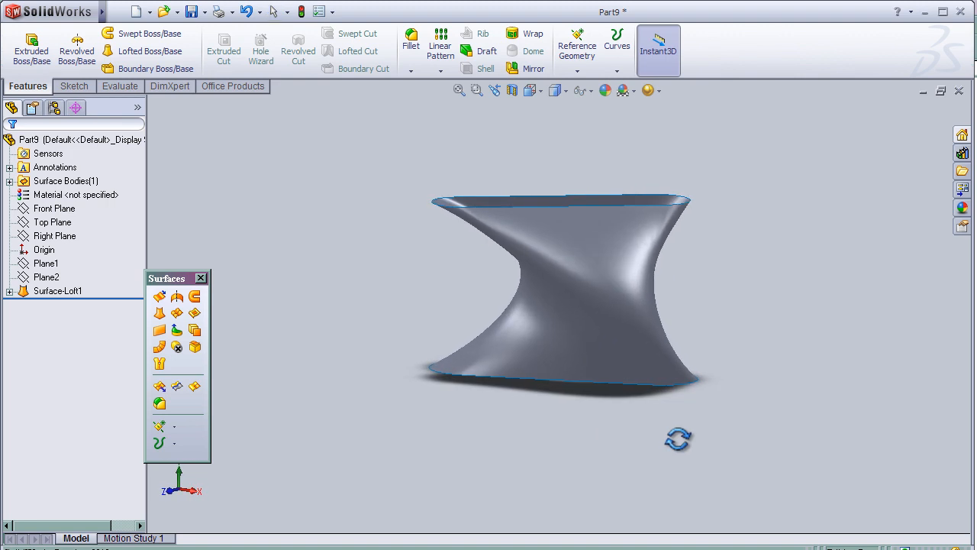
drag(557, 298, 374, 297)
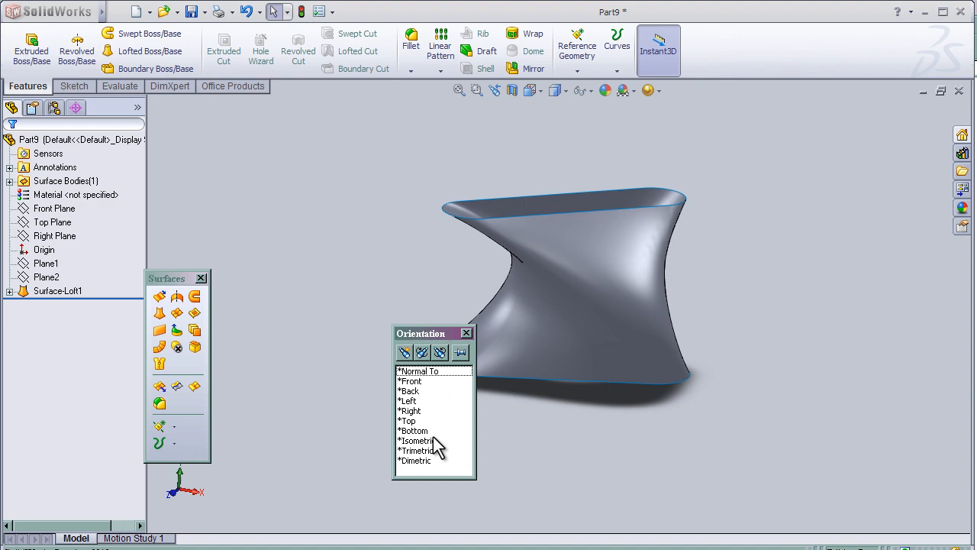
click(419, 440)
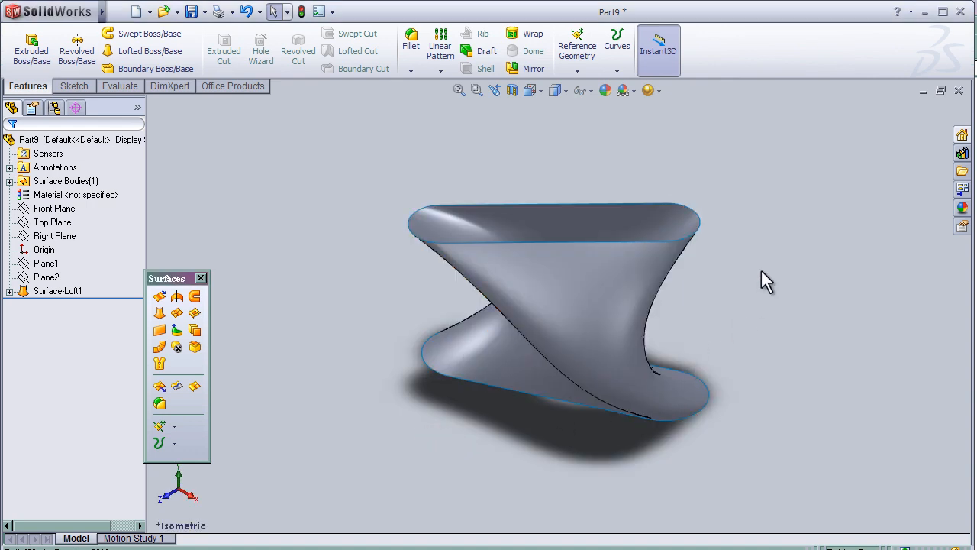
drag(766, 278, 730, 243)
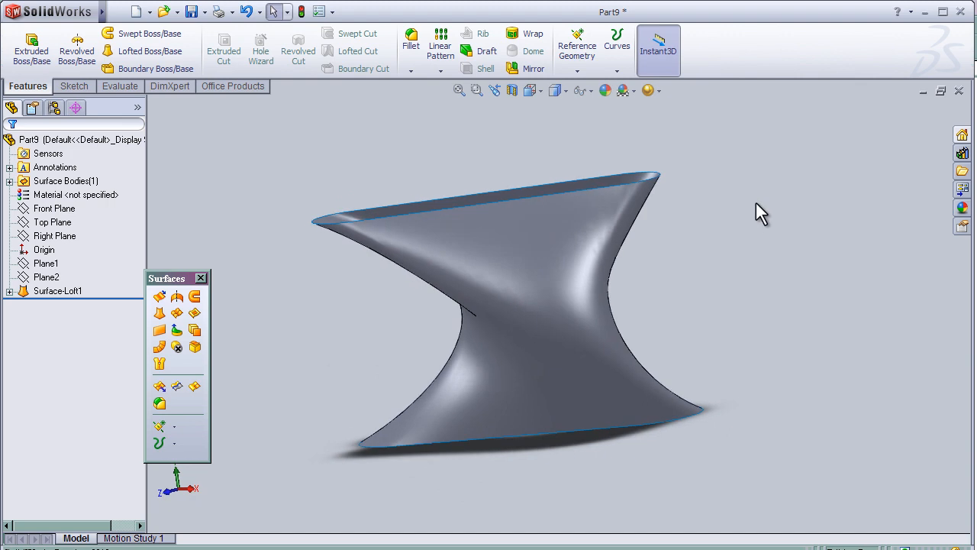
mouse_move(767, 221)
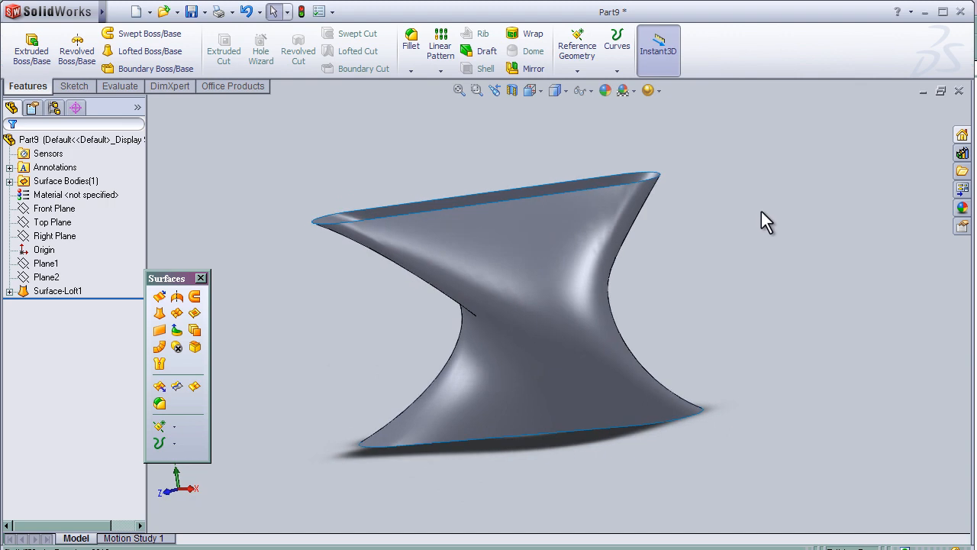